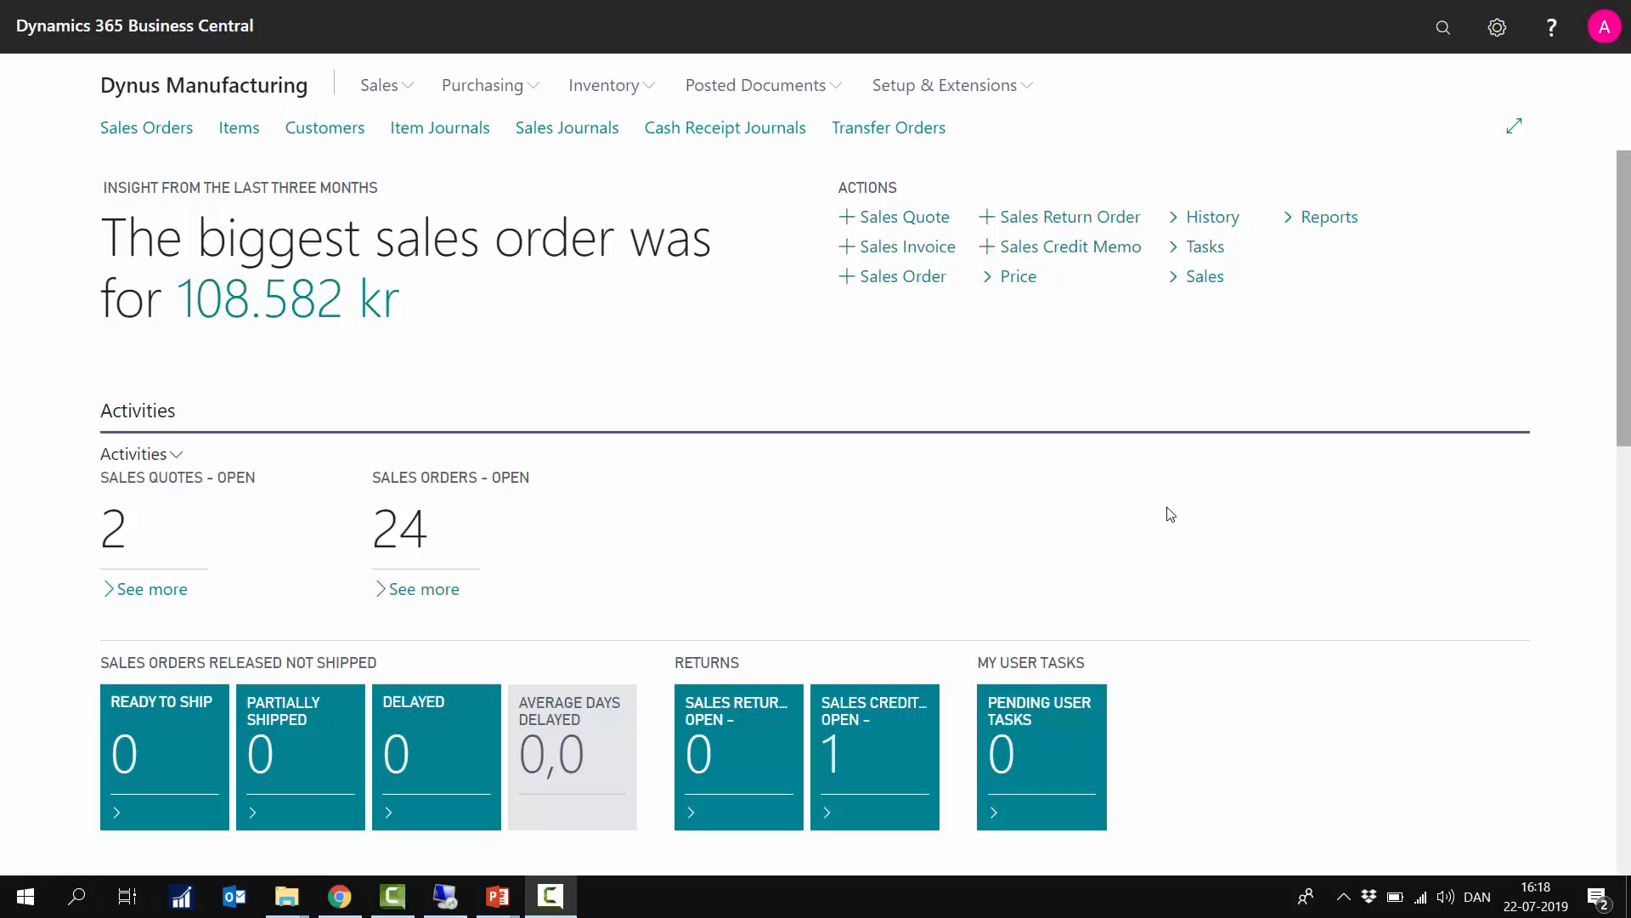
mouse_move(1438, 65)
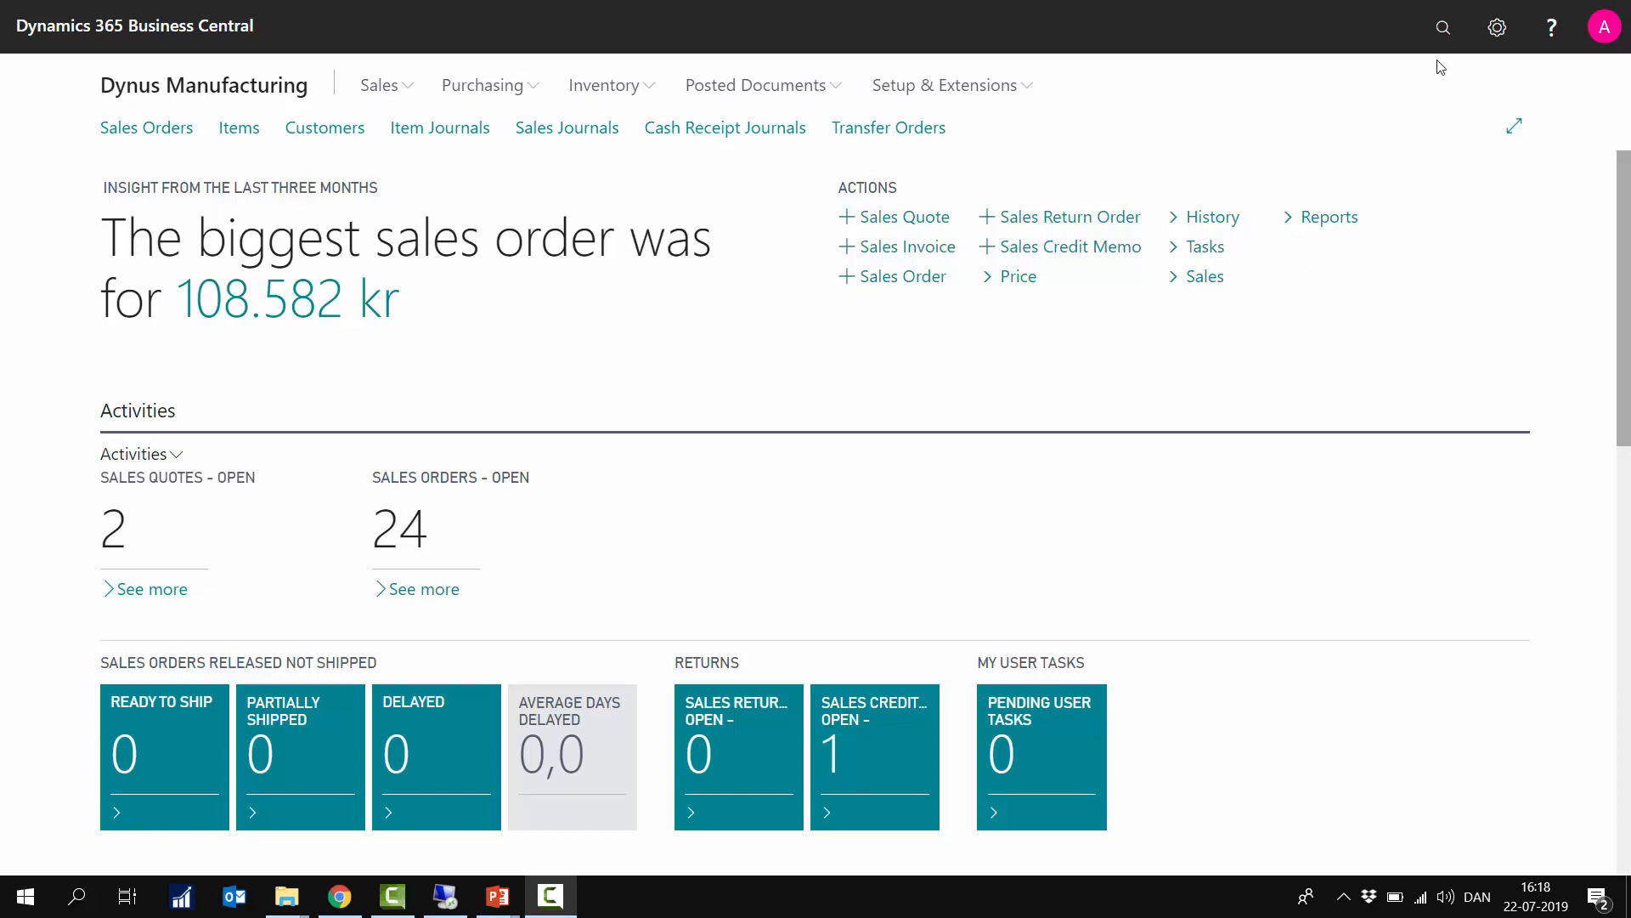
Step: Search Tell Me for 'gen post set' to find General Posting Setup
left_click(1443, 27)
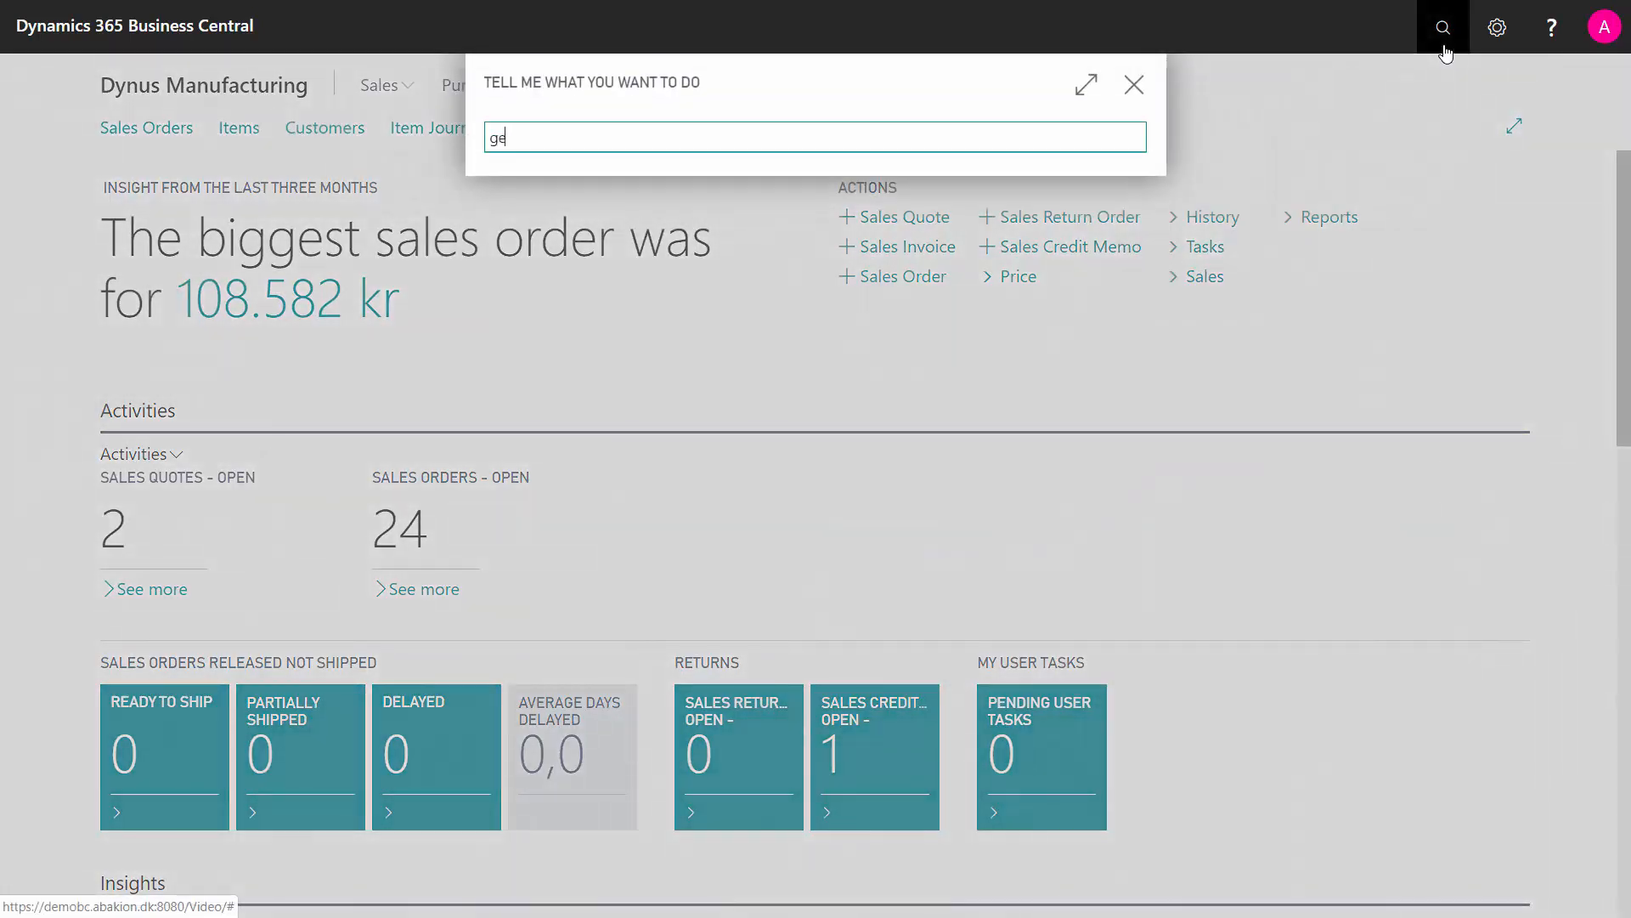
type("n post")
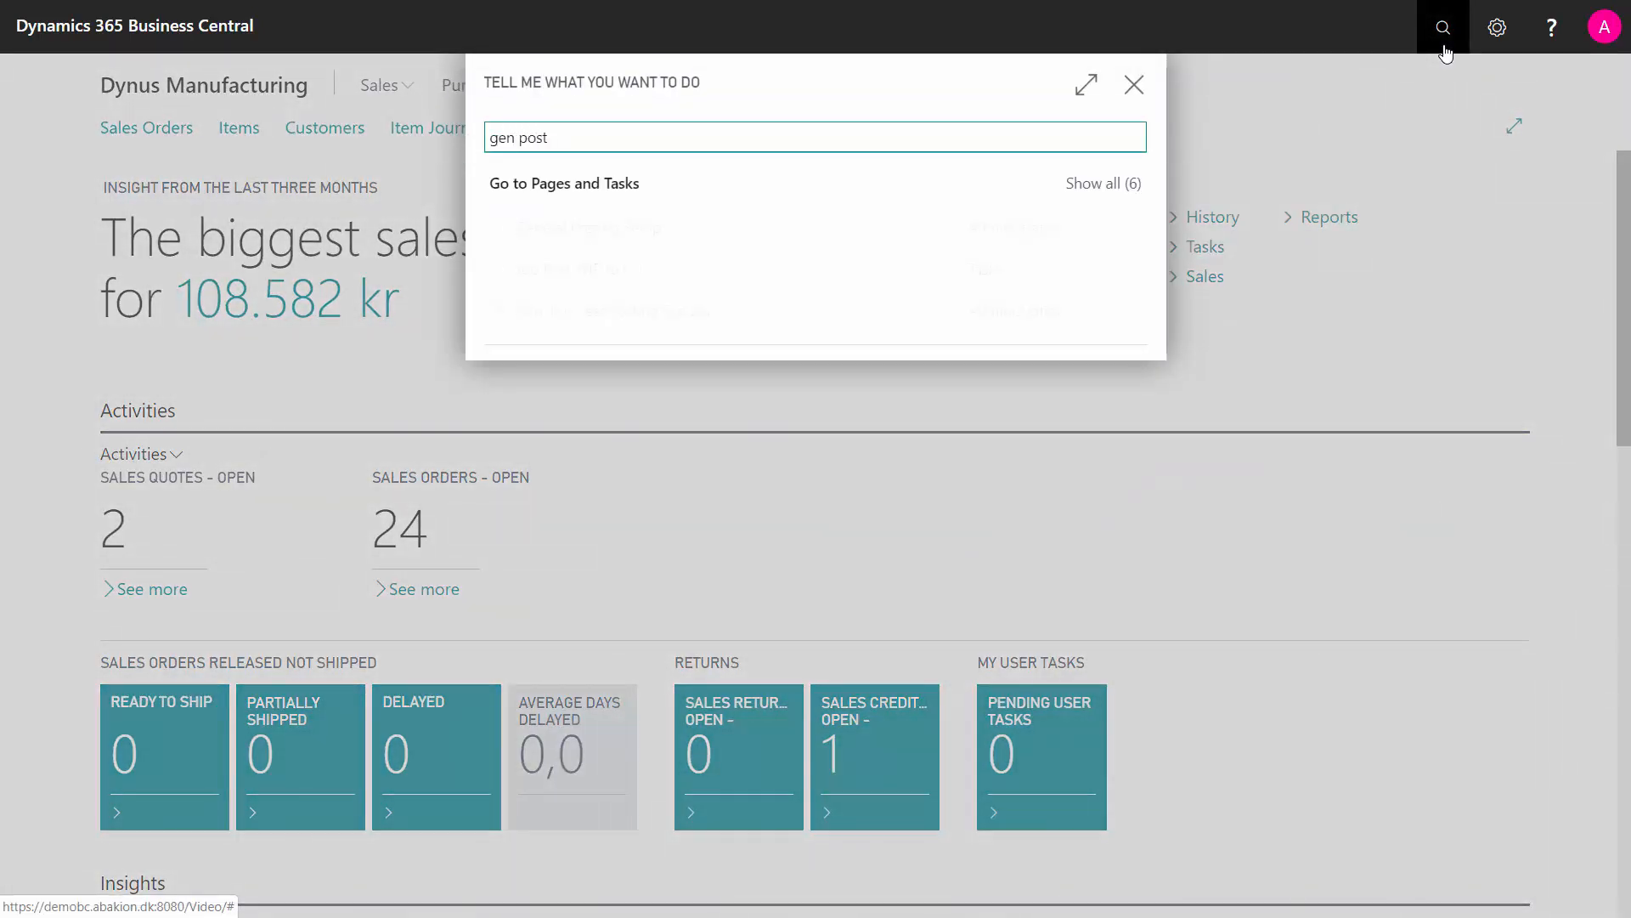
type("set")
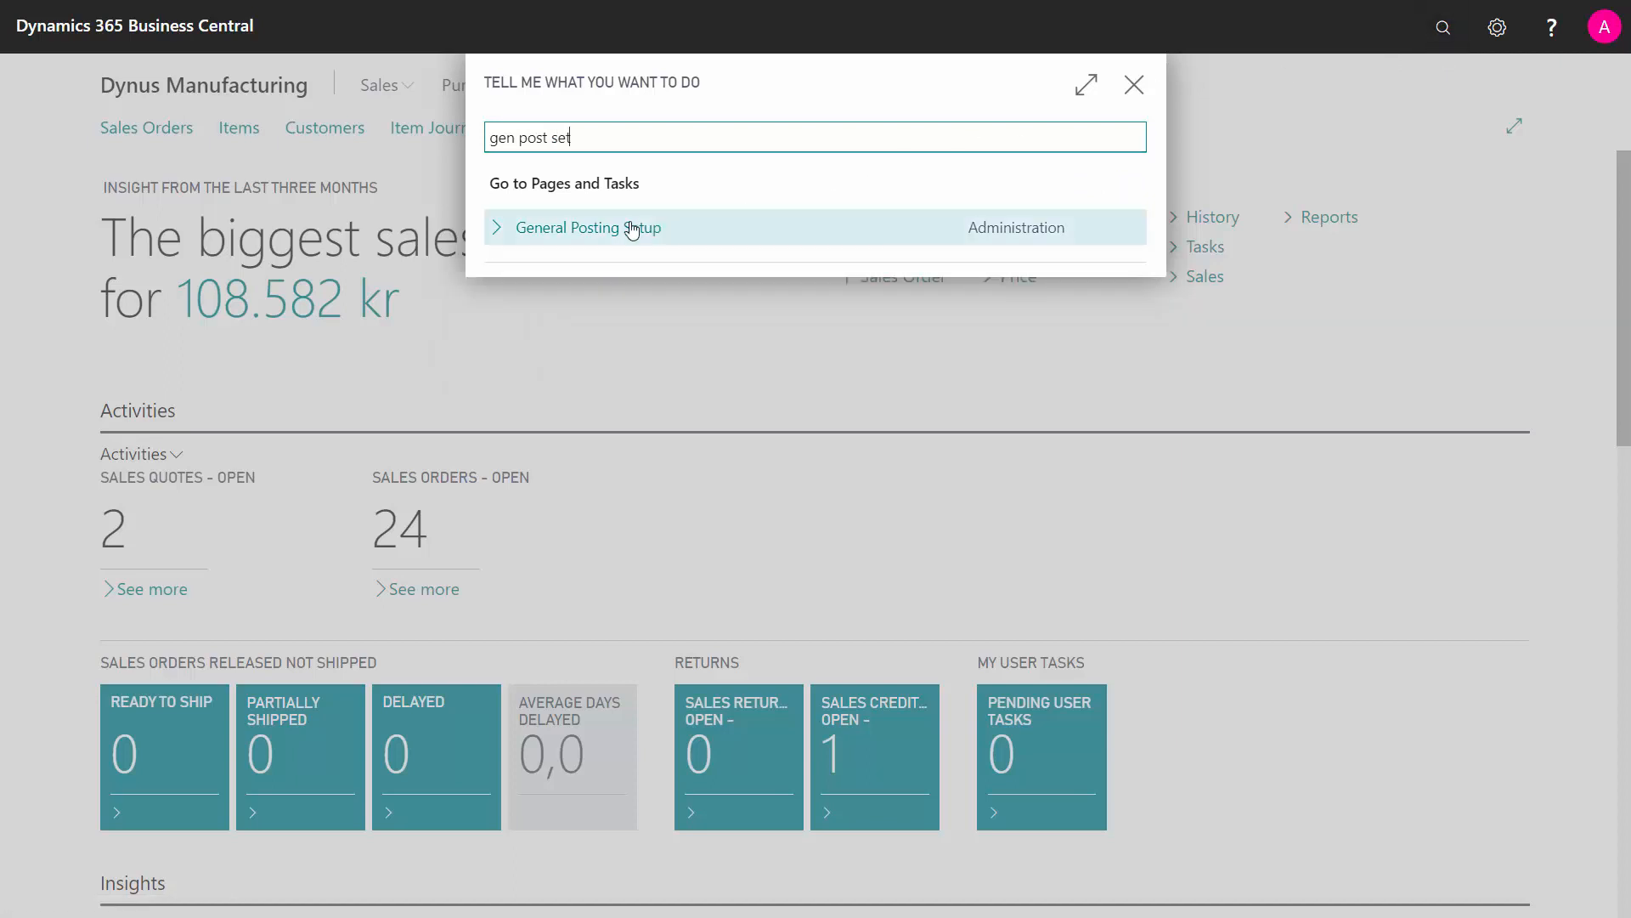
Step: Open the General Posting Setup search result
left_click(586, 227)
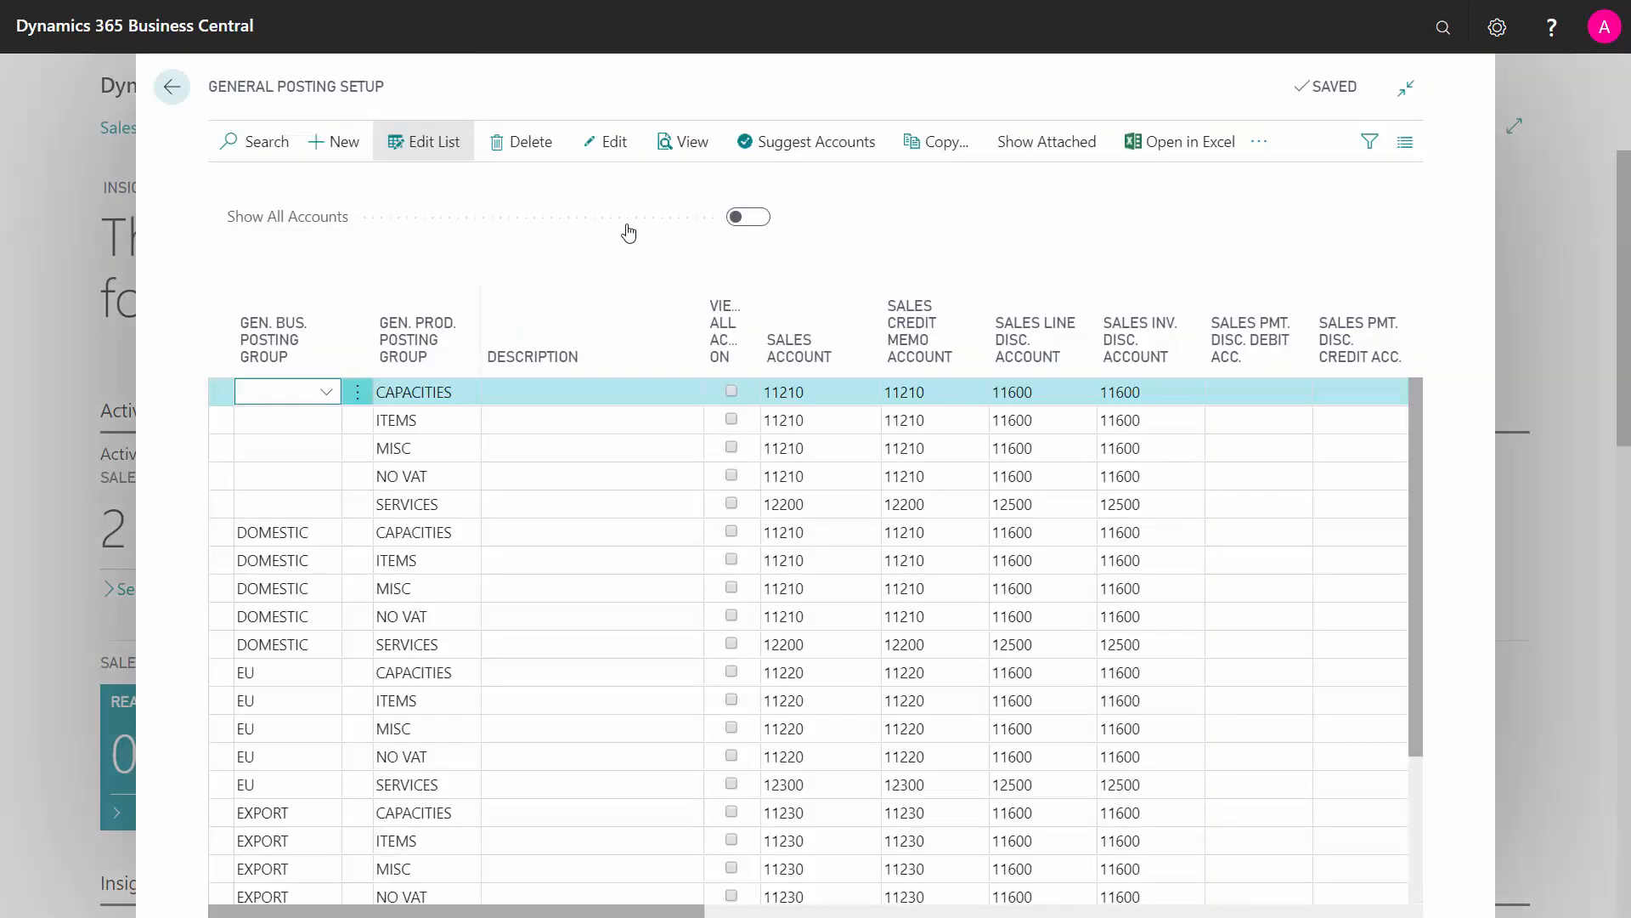
mouse_move(272, 338)
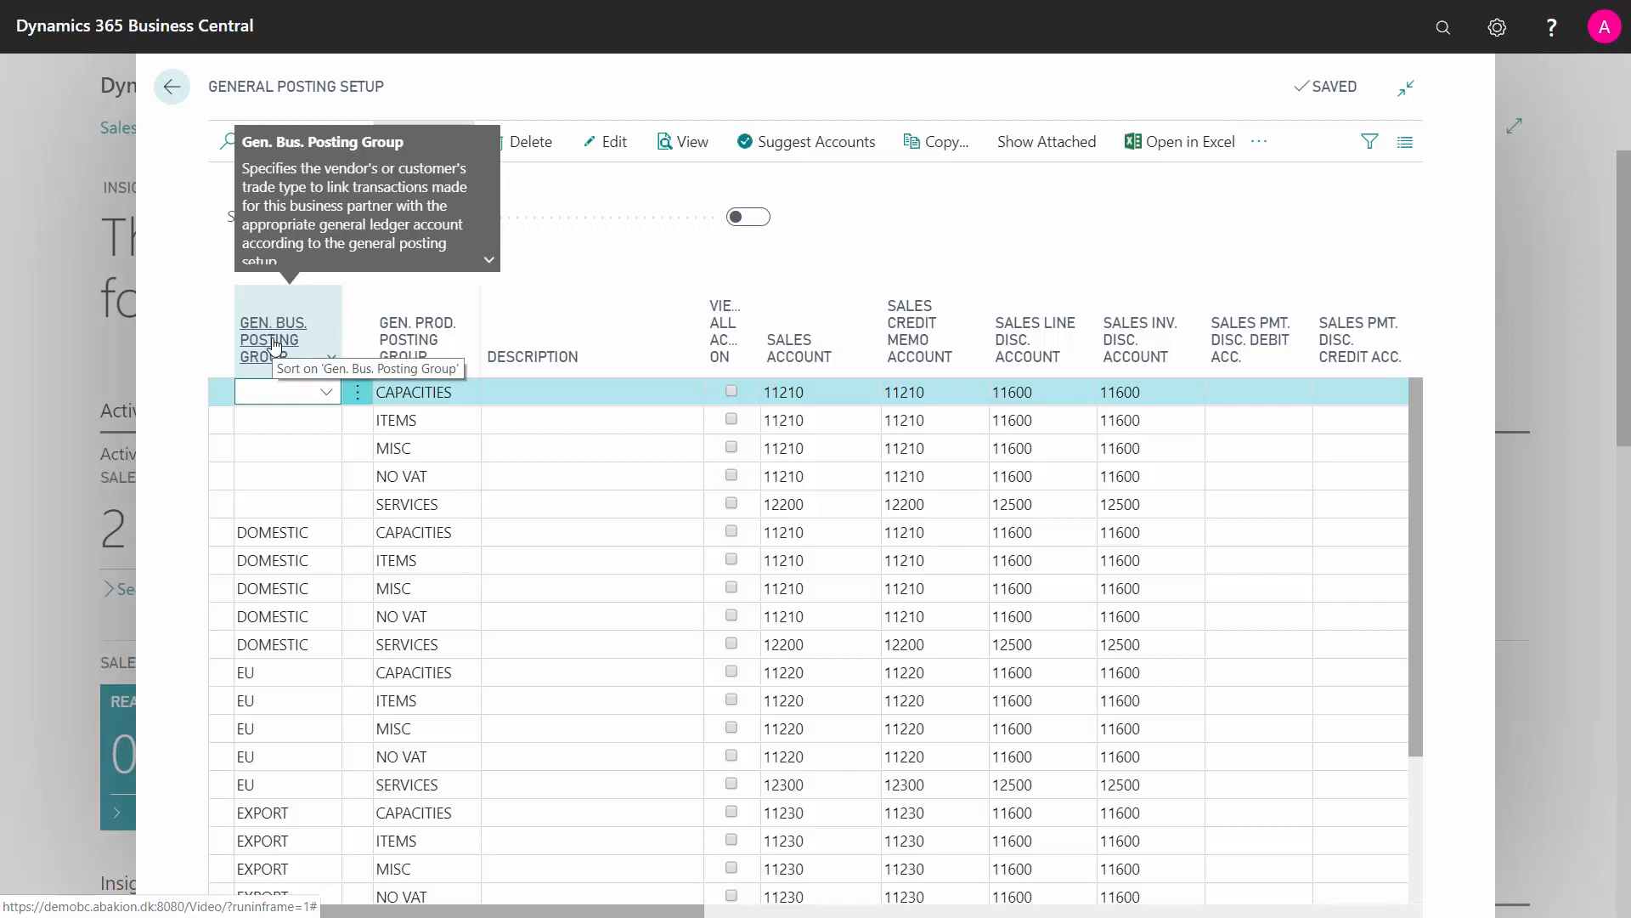
mouse_move(416, 339)
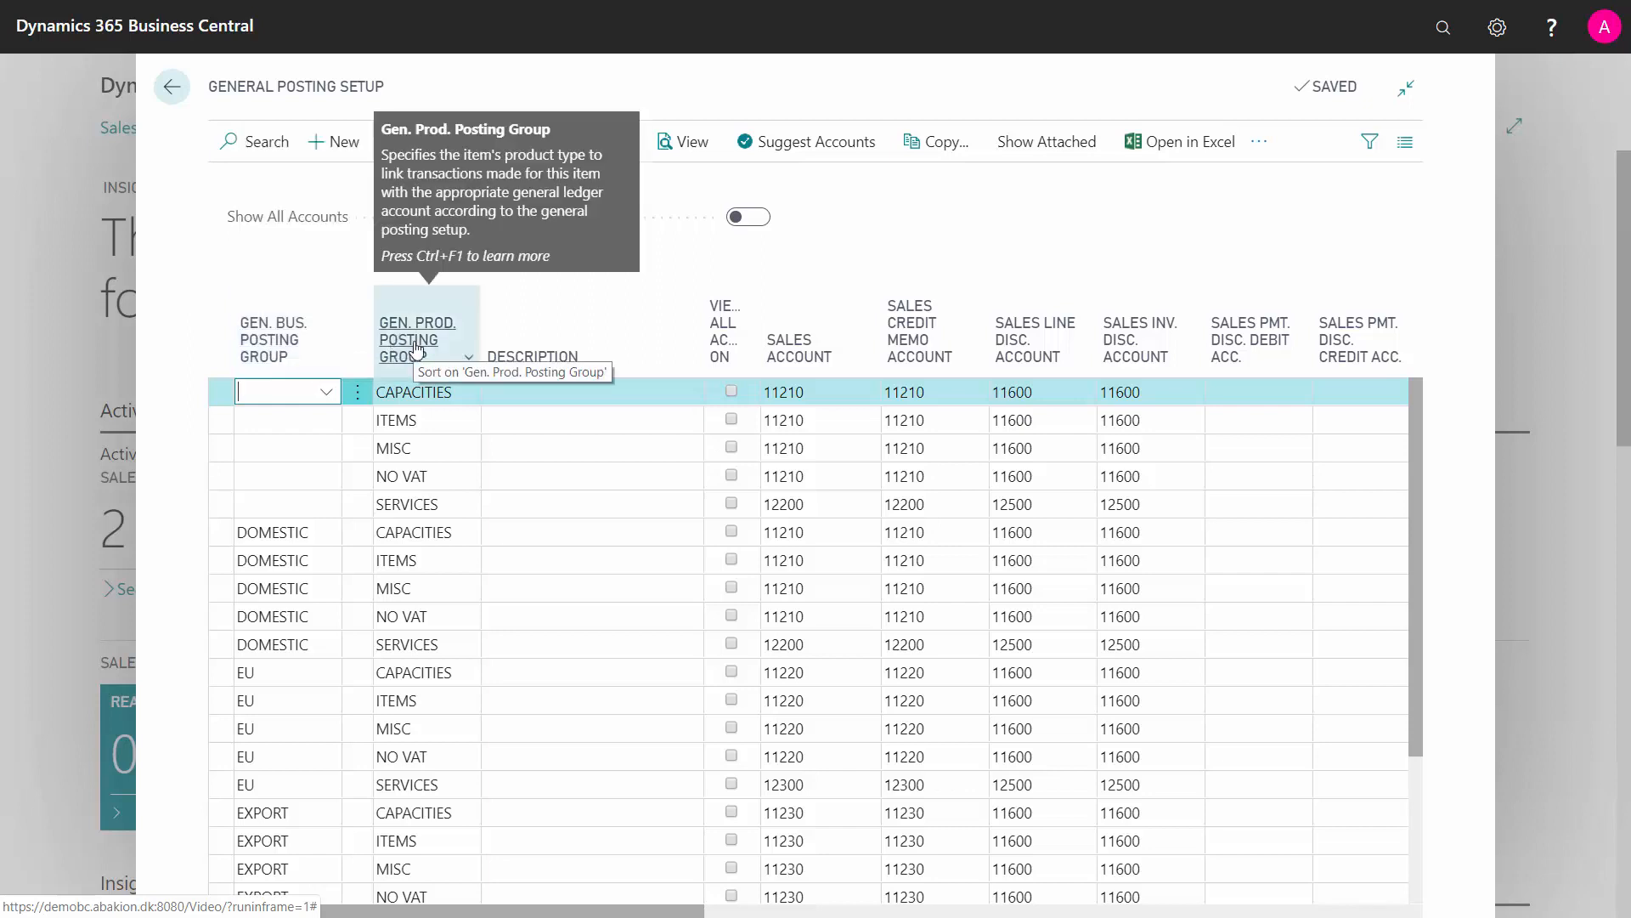